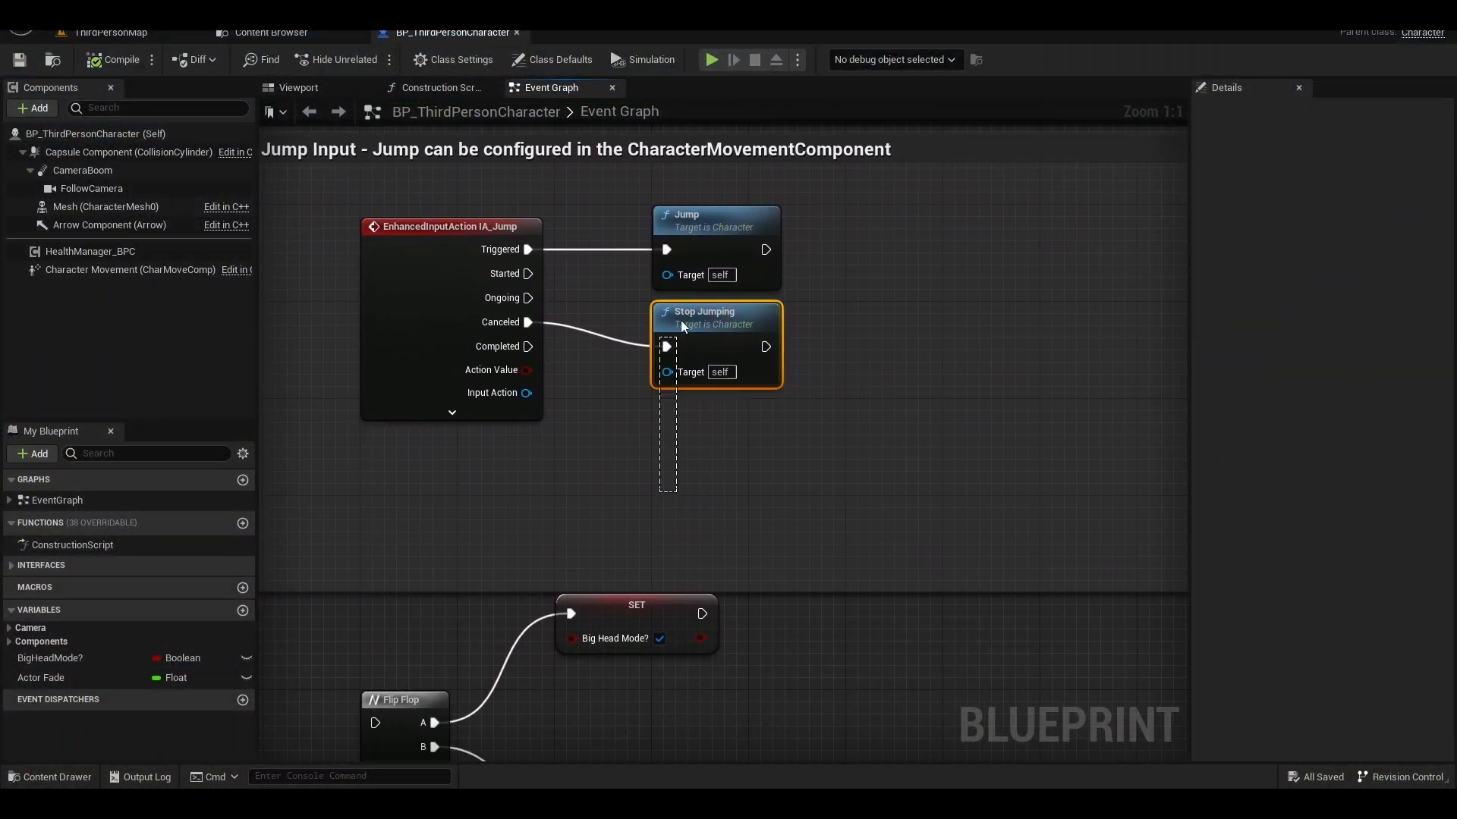
mouse_move(695, 230)
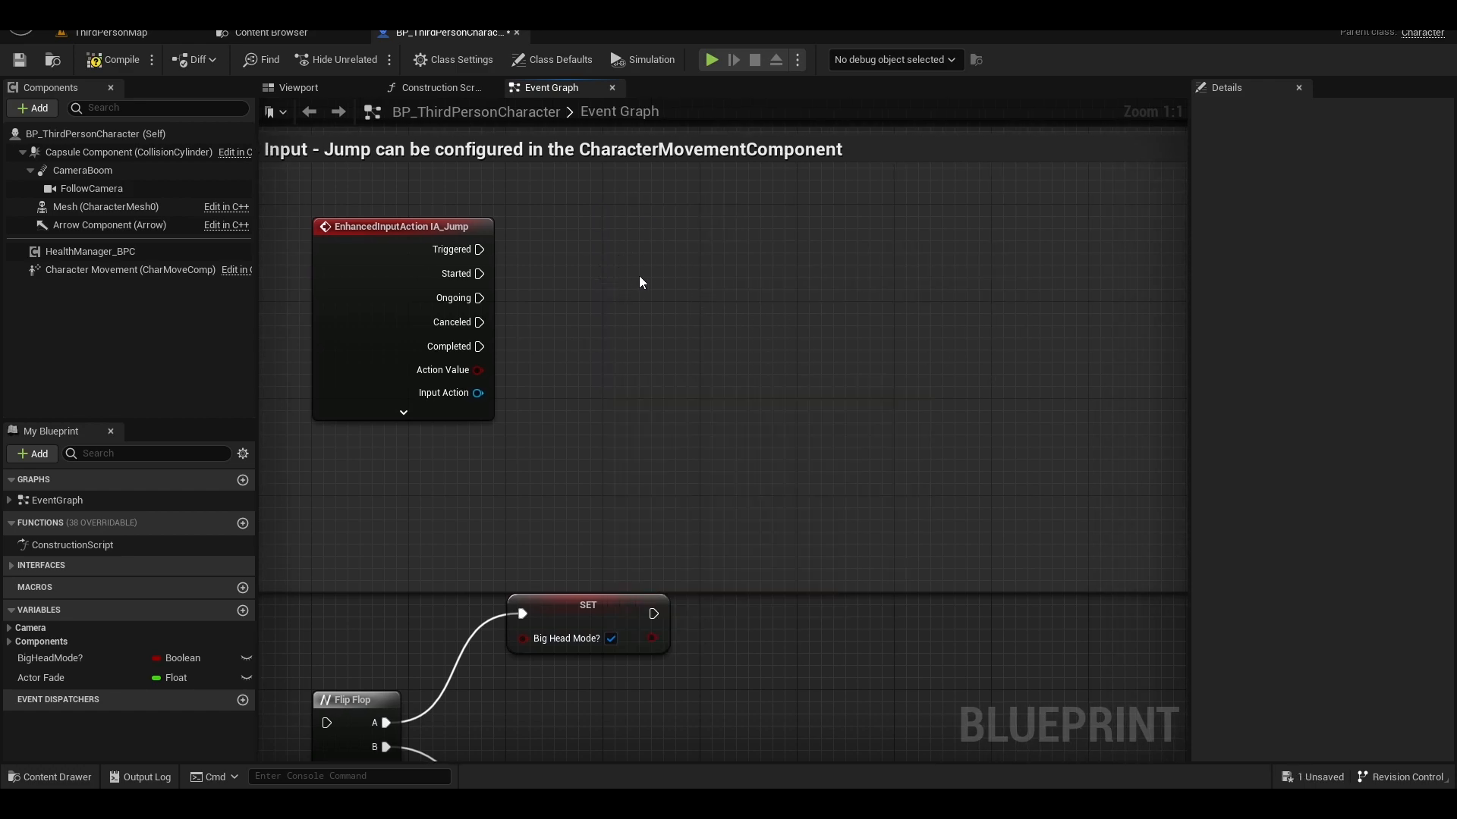
Place a Launch Character node in the Event Graph and start a new Can Jump? macro.
text(Launch Char)
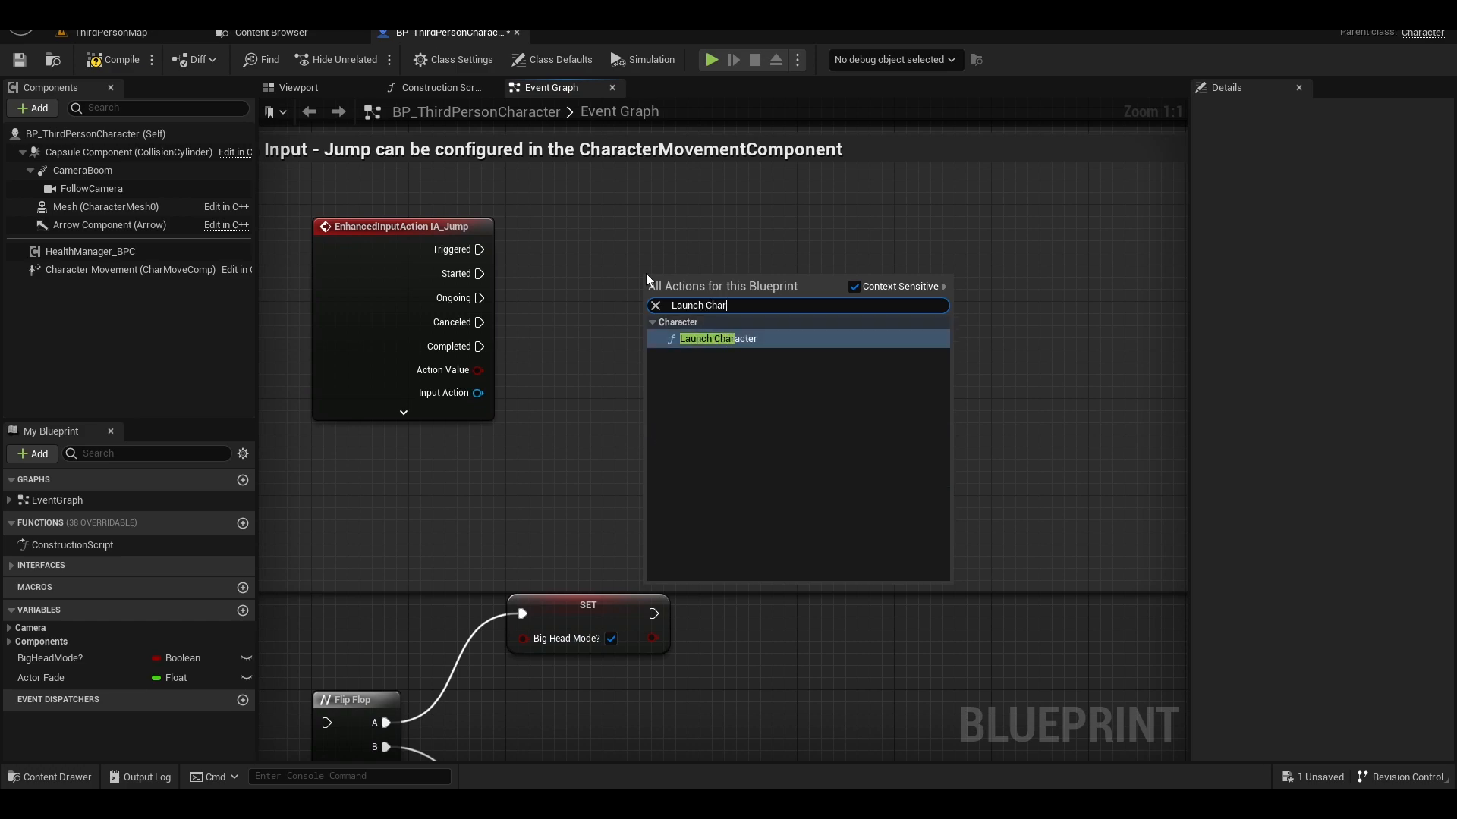
click(716, 339)
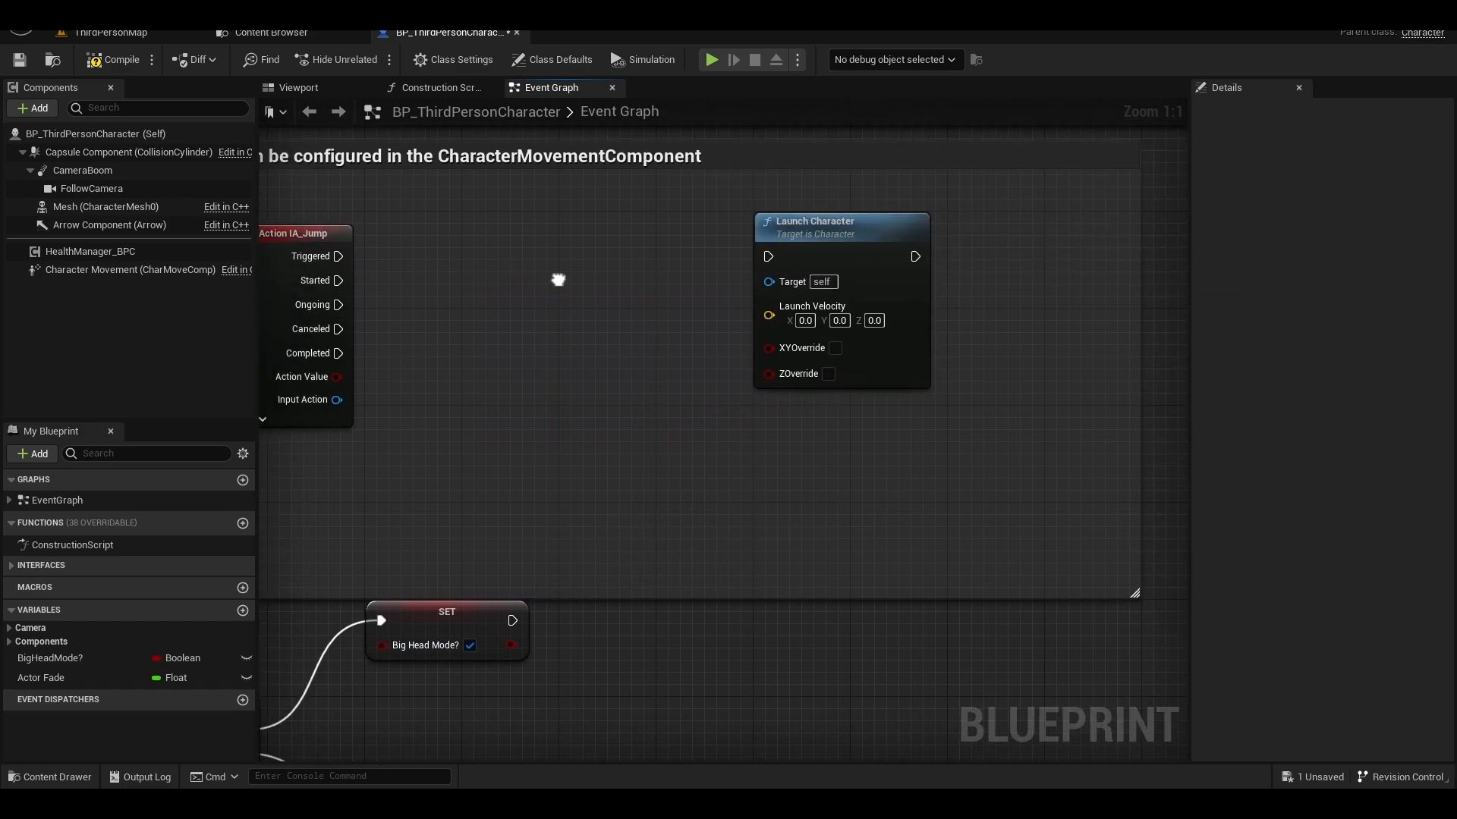
click(243, 587)
text(Can Jump?)
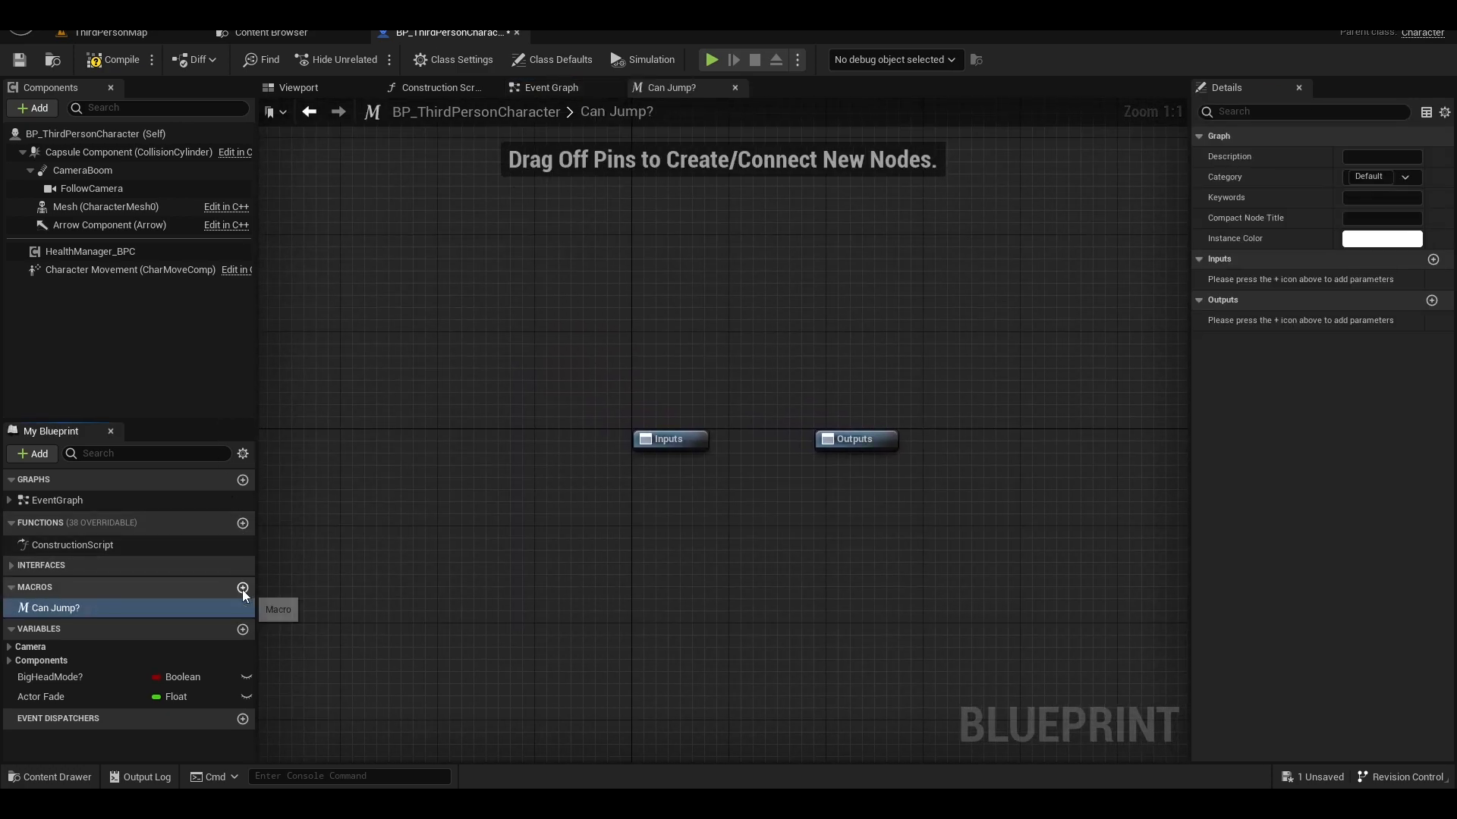
Create the Add Jump macro and an Integer variable named Jump Count.
click(243, 587)
text(Add Jump)
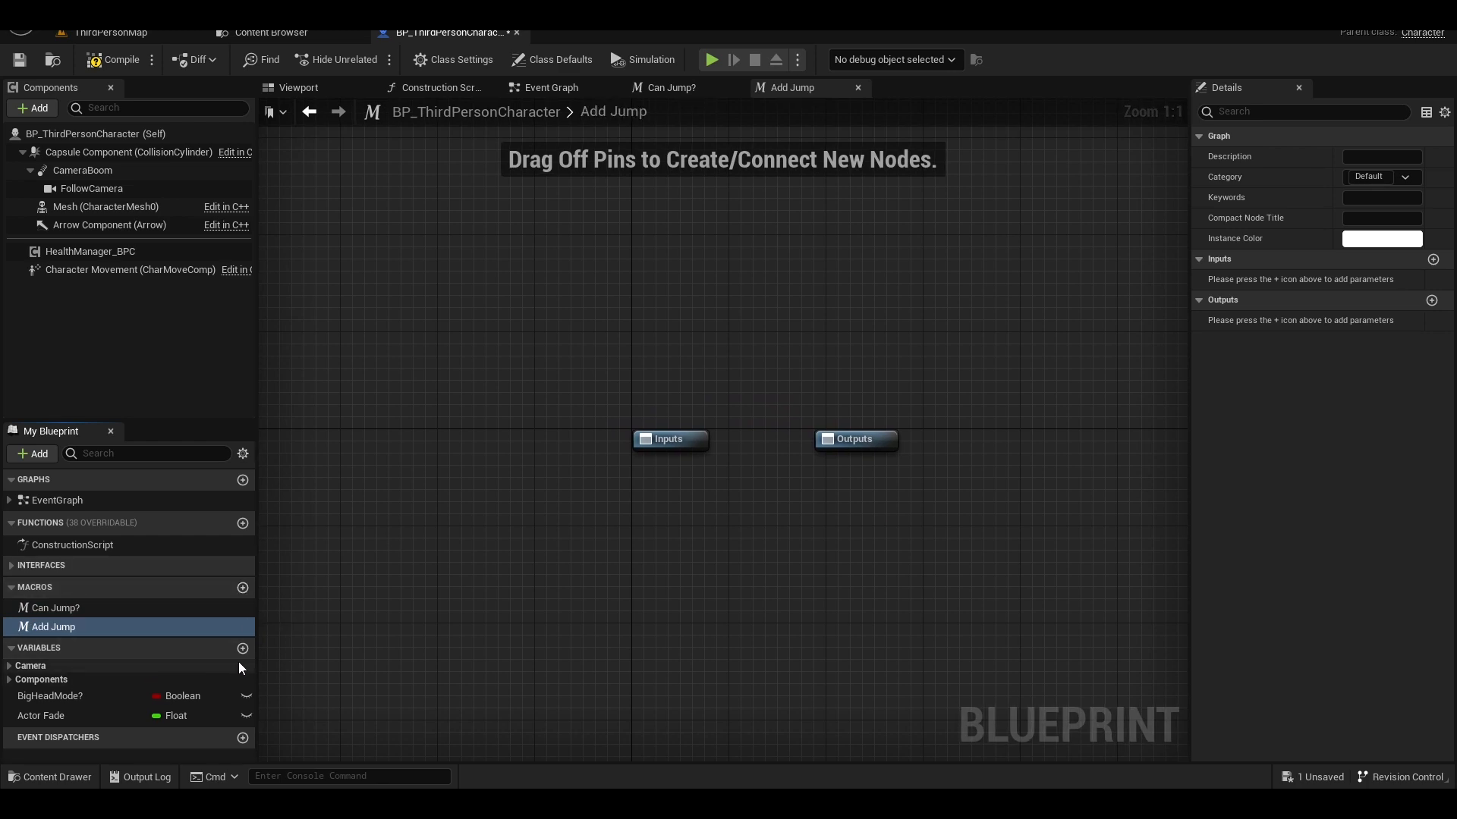
click(243, 648)
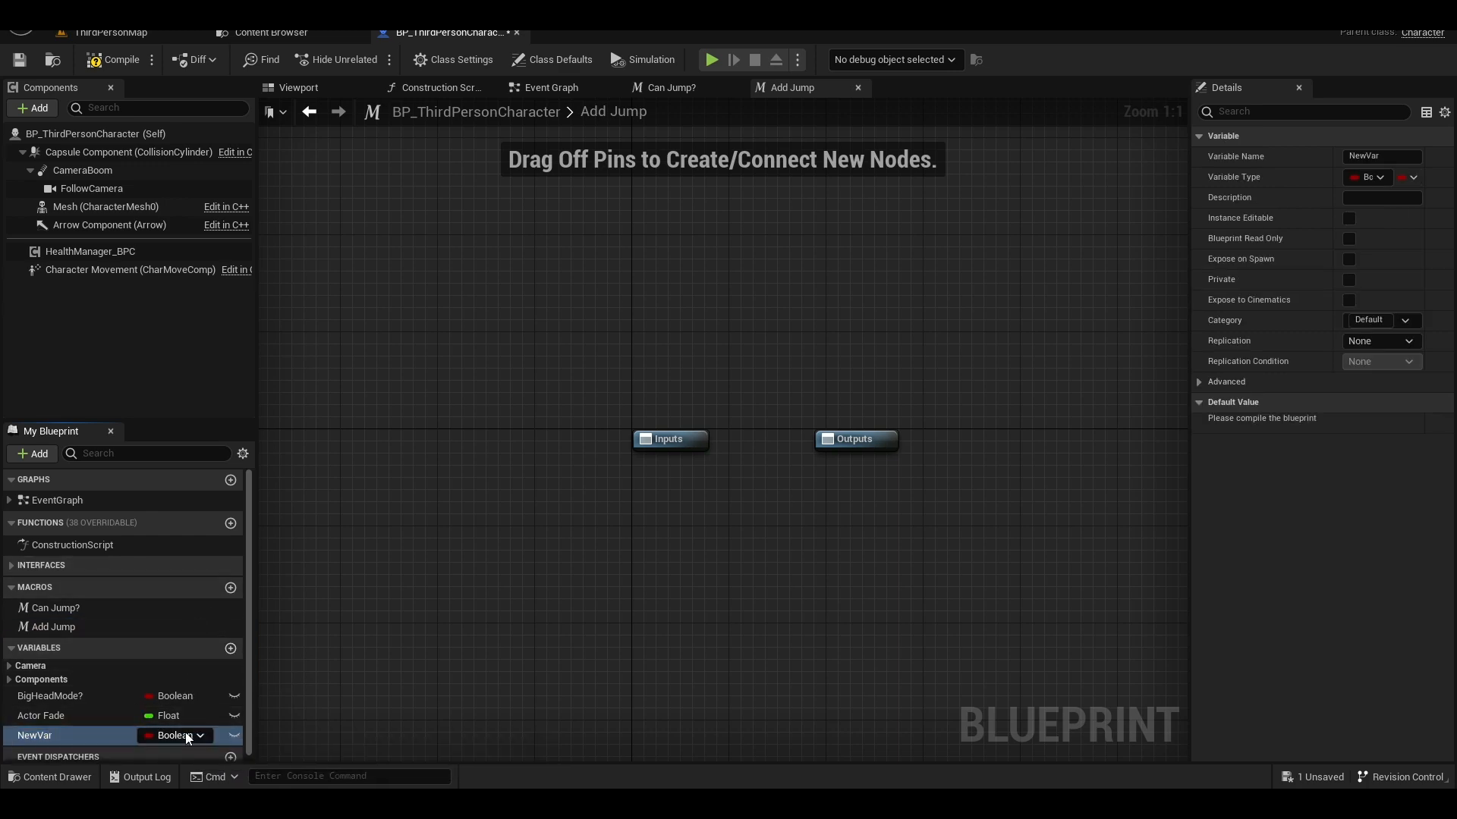
click(176, 734)
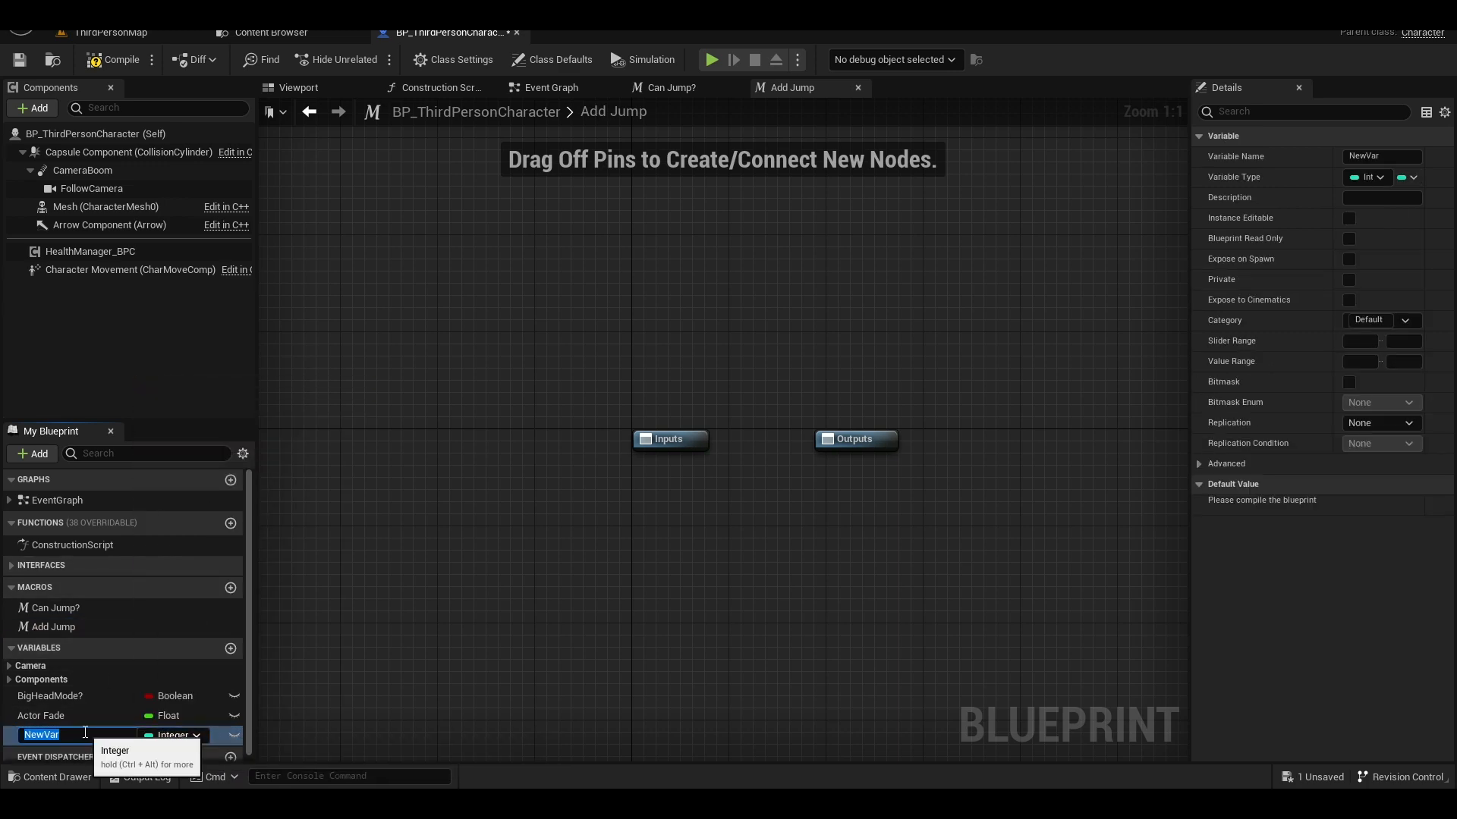
text(Jump Count)
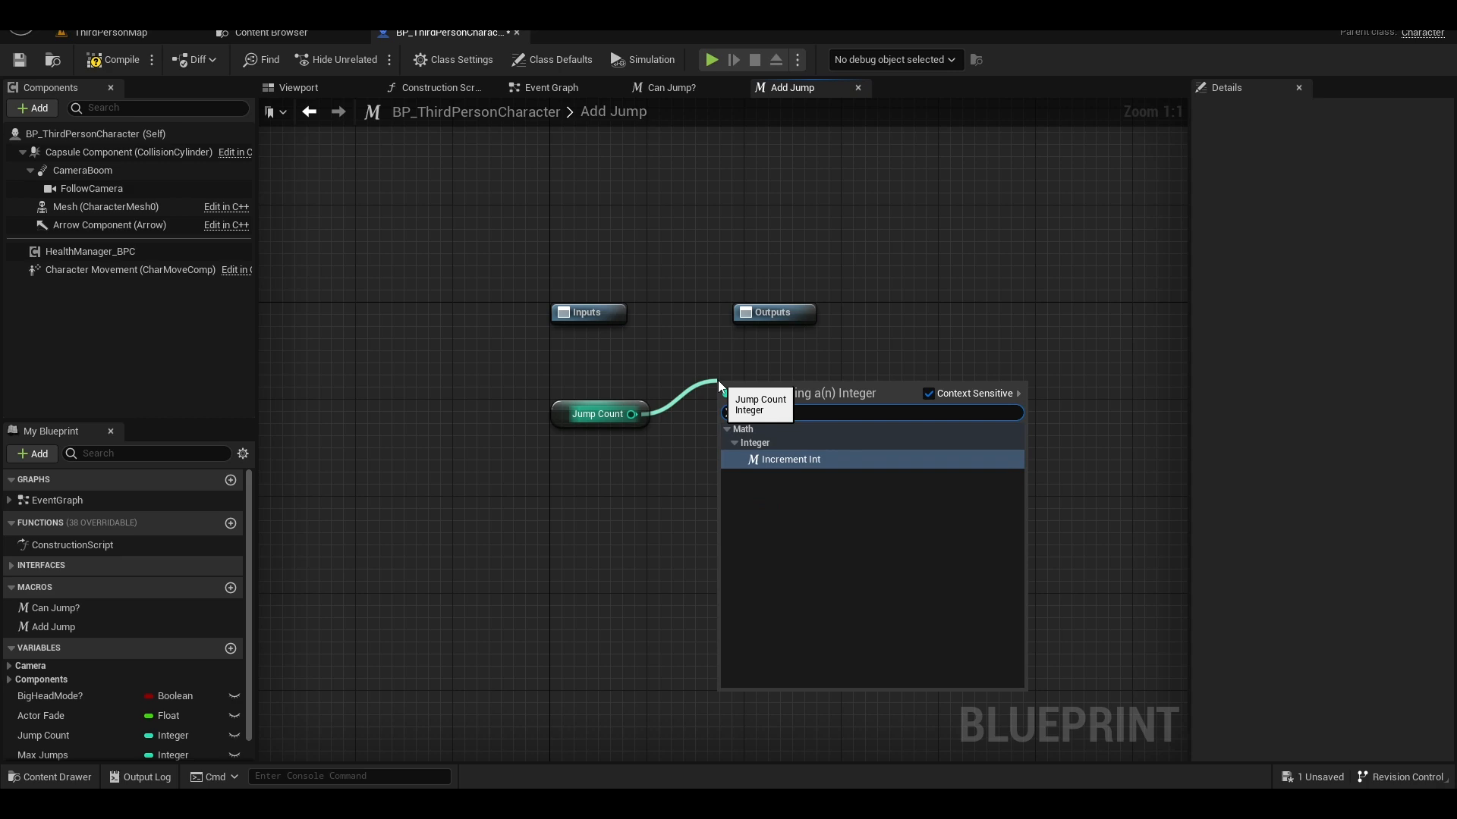
Wire Add Jump to increment Jump Count between its Inputs and Outputs exec pins.
click(789, 458)
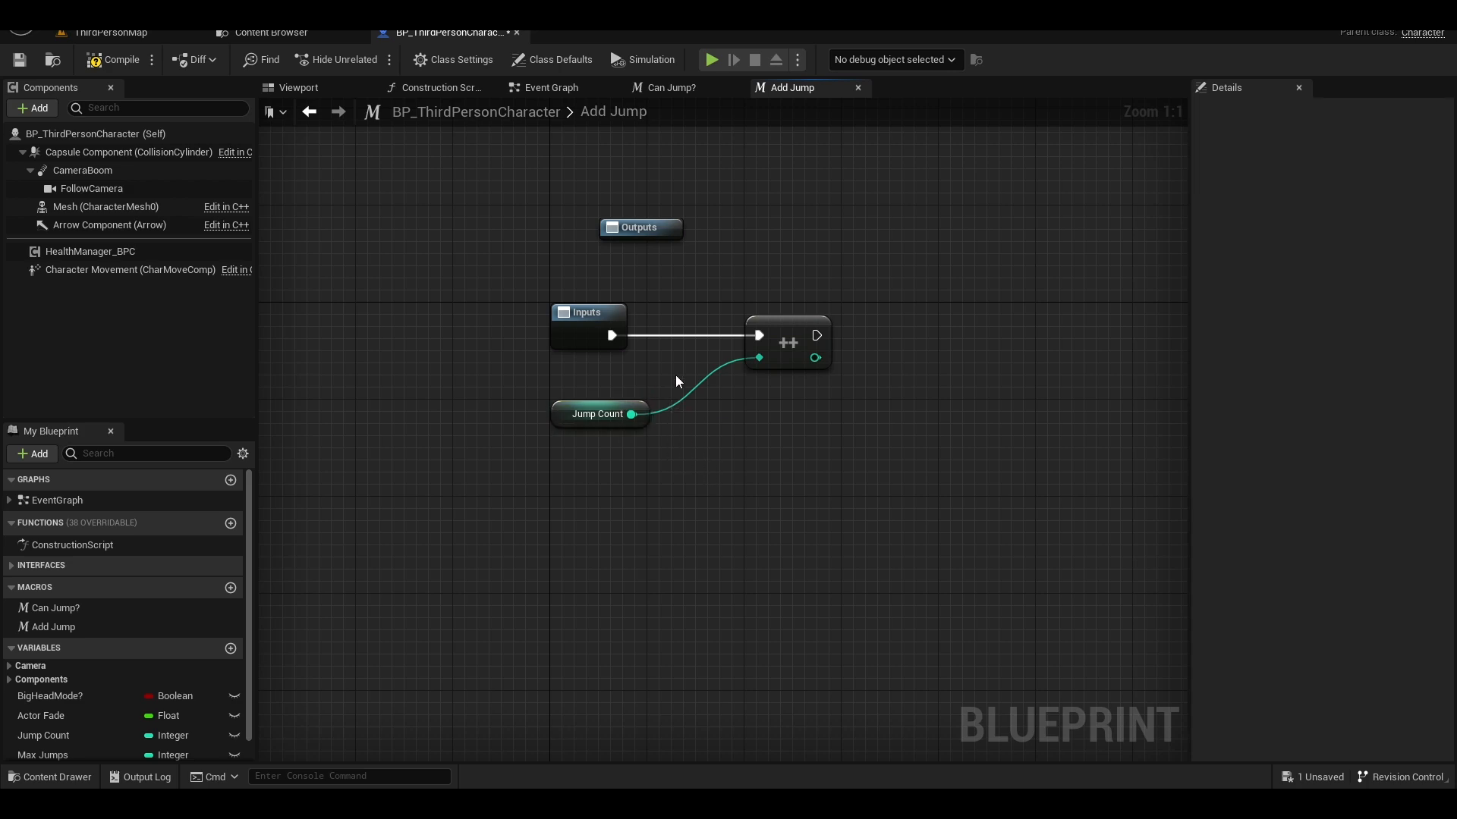
click(920, 284)
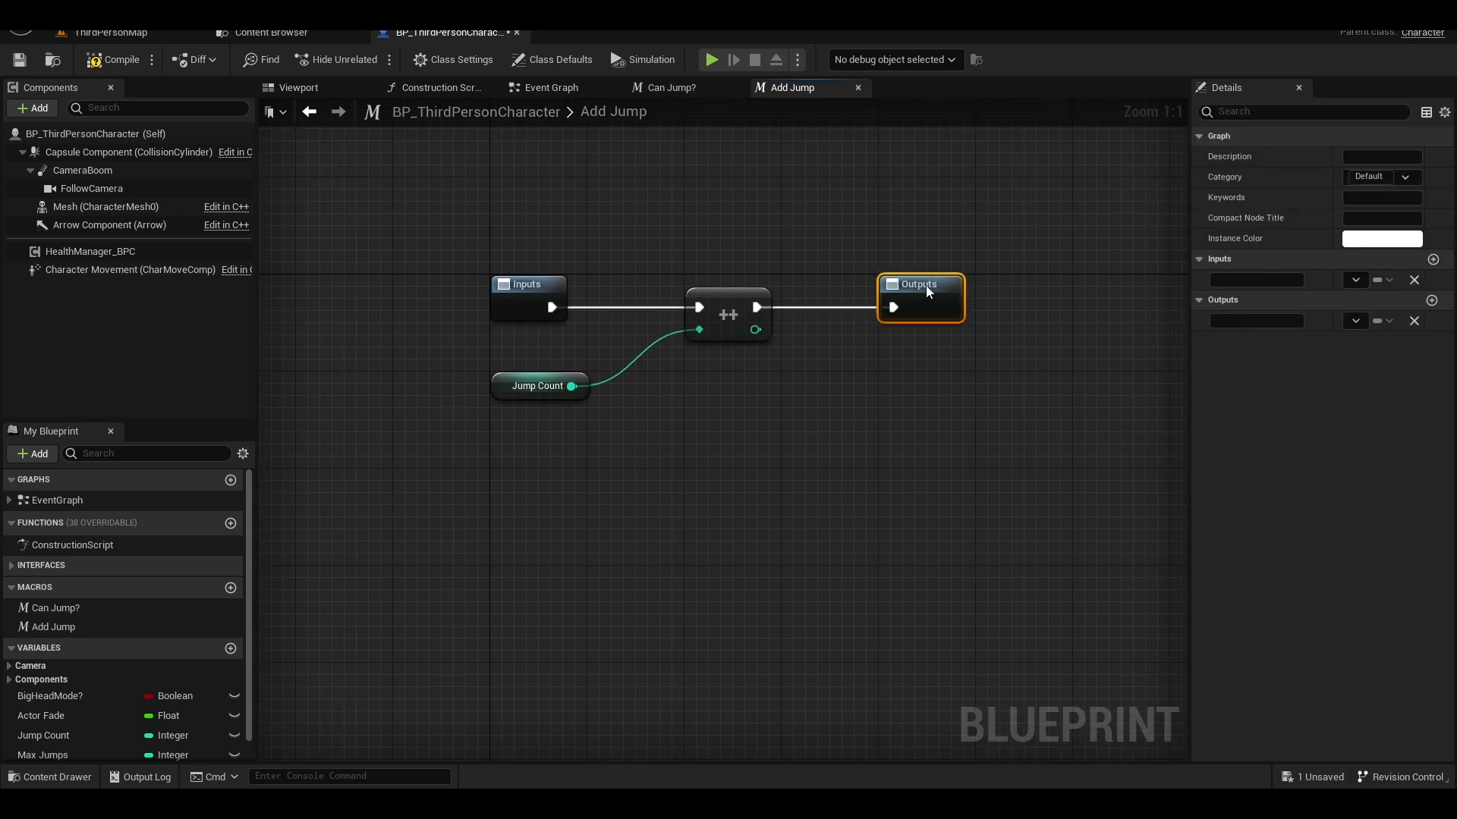
click(670, 87)
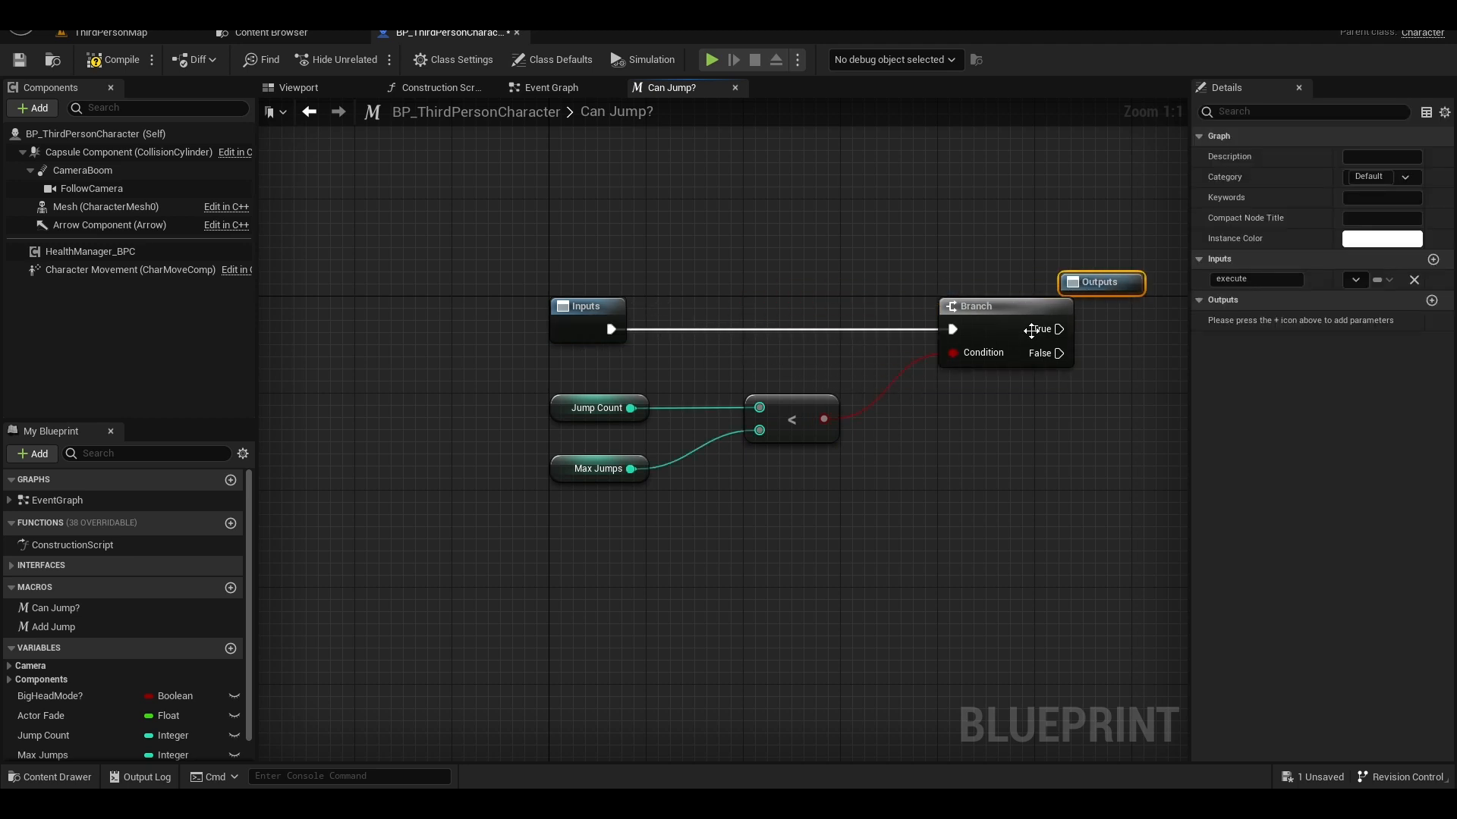
Have Can Jump? branch on Jump Count being less than Max Jumps.
click(550, 87)
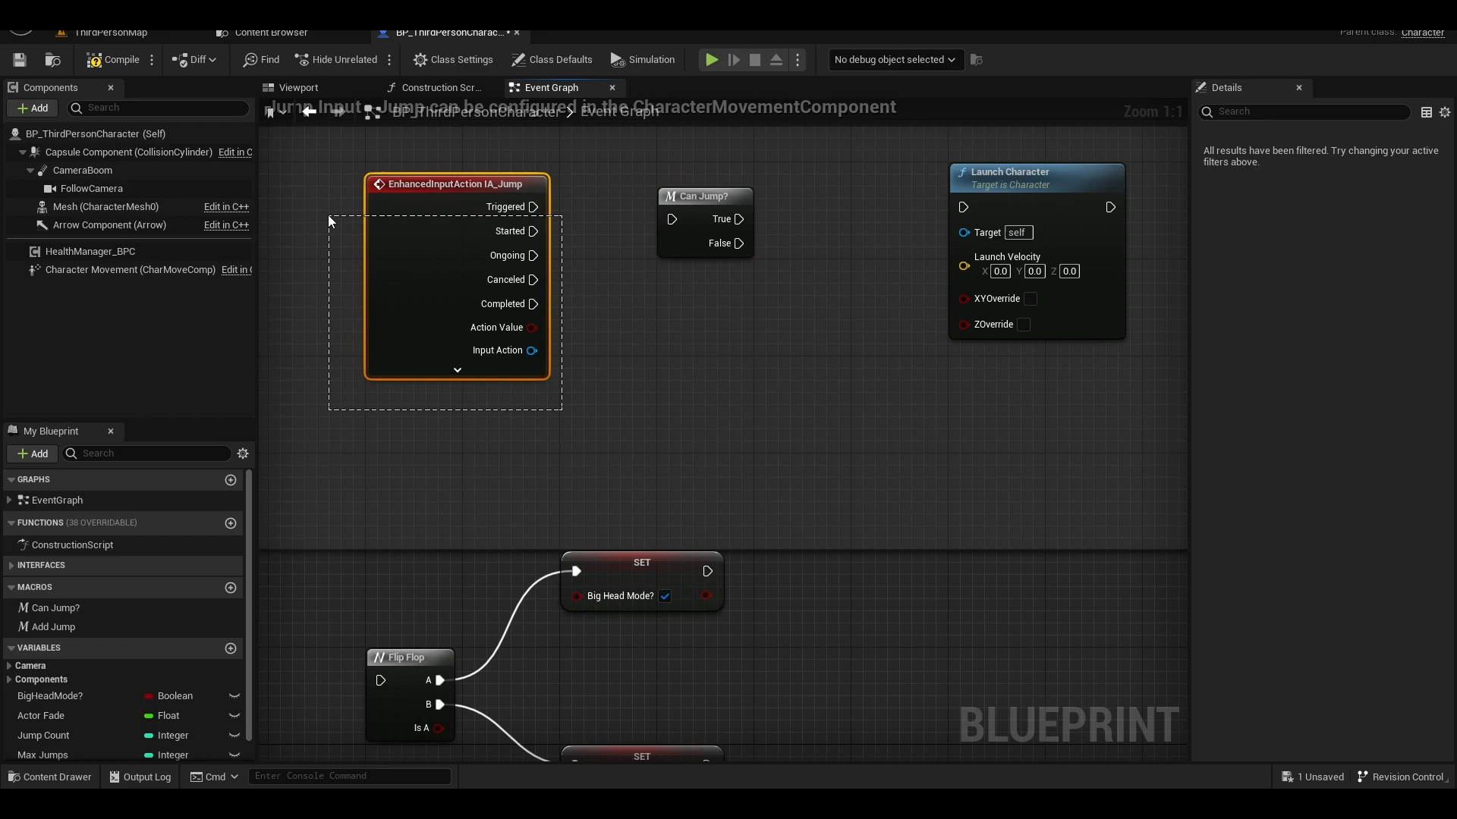
Route IA_Jump Started through Can Jump? to Launch Character with split X/Y/Z launch velocity.
drag(536, 231, 670, 218)
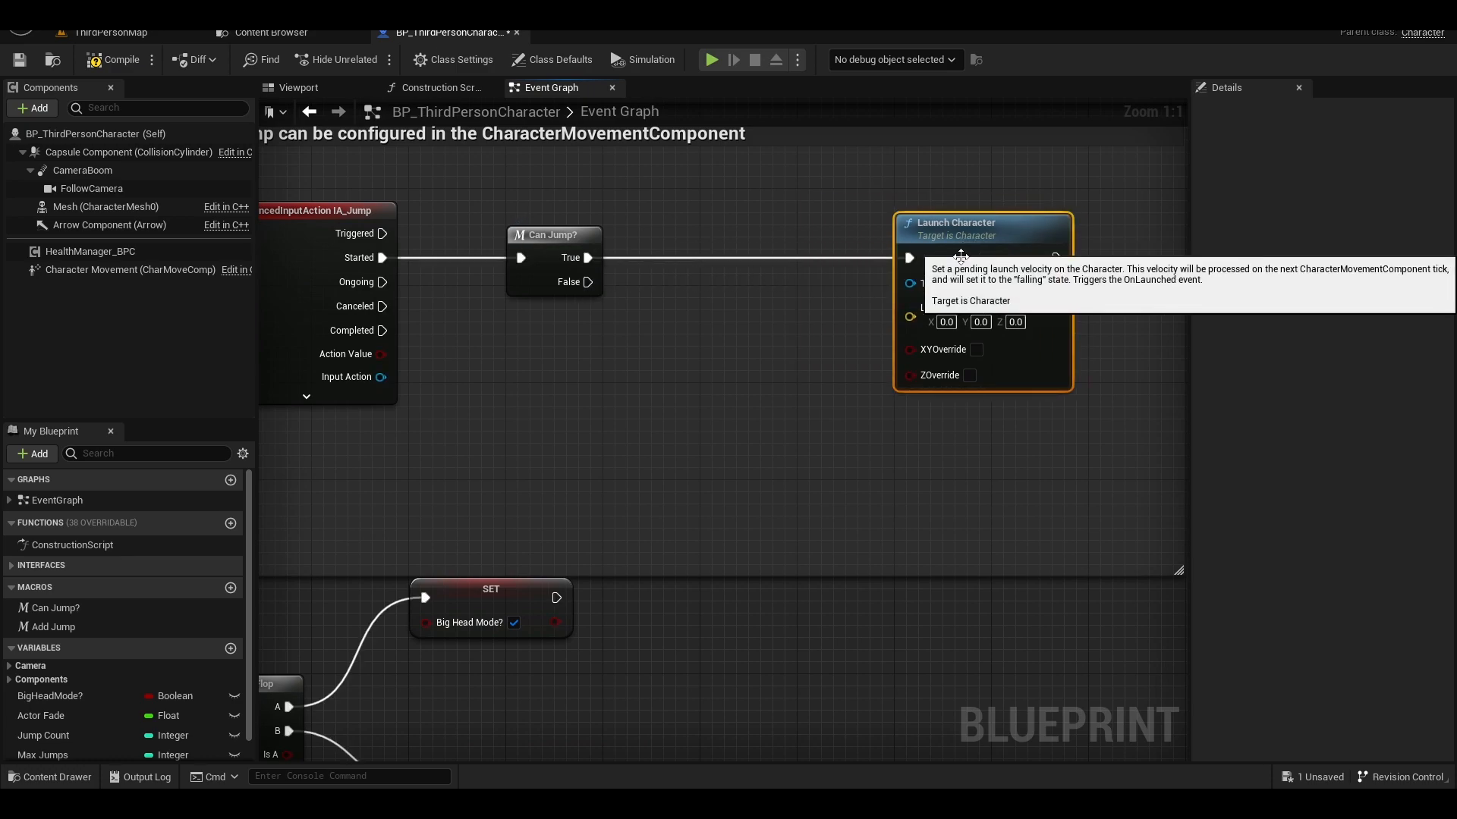
right_click(911, 317)
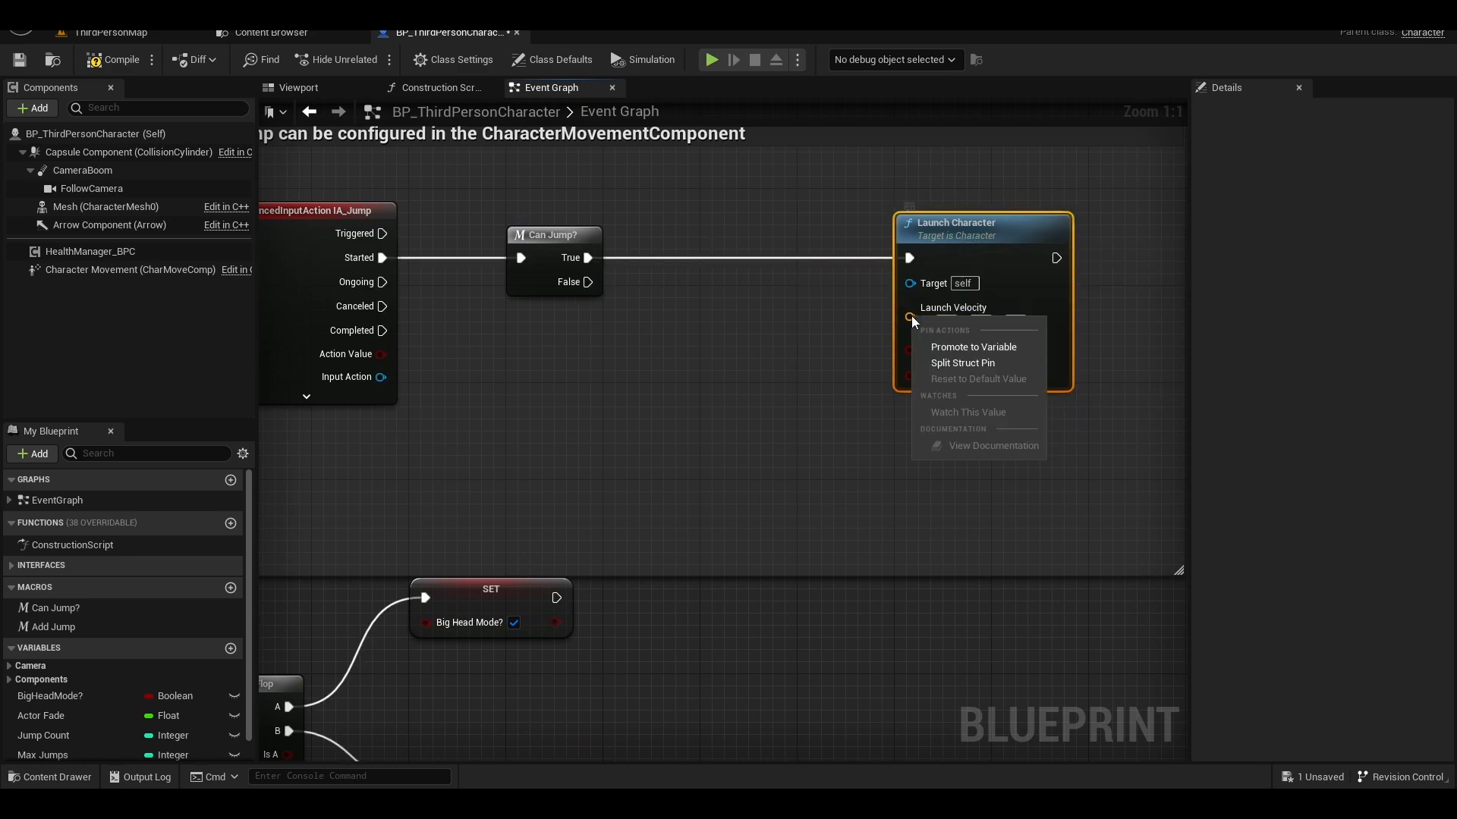
click(962, 362)
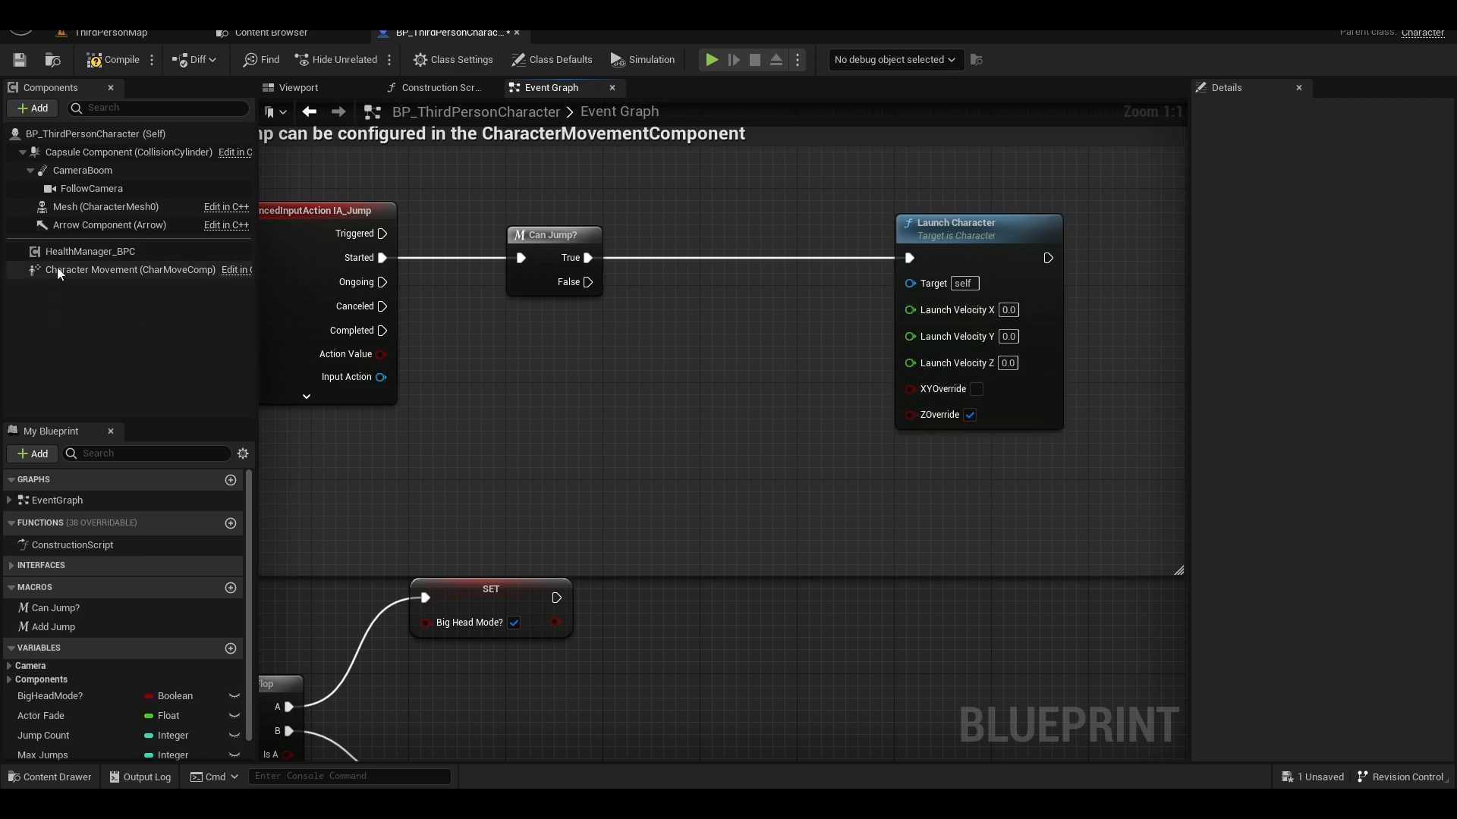
Feed Character Movement's Jump Z Velocity into launch Z with ZOverride, followed by Add Jump.
drag(131, 270, 654, 373)
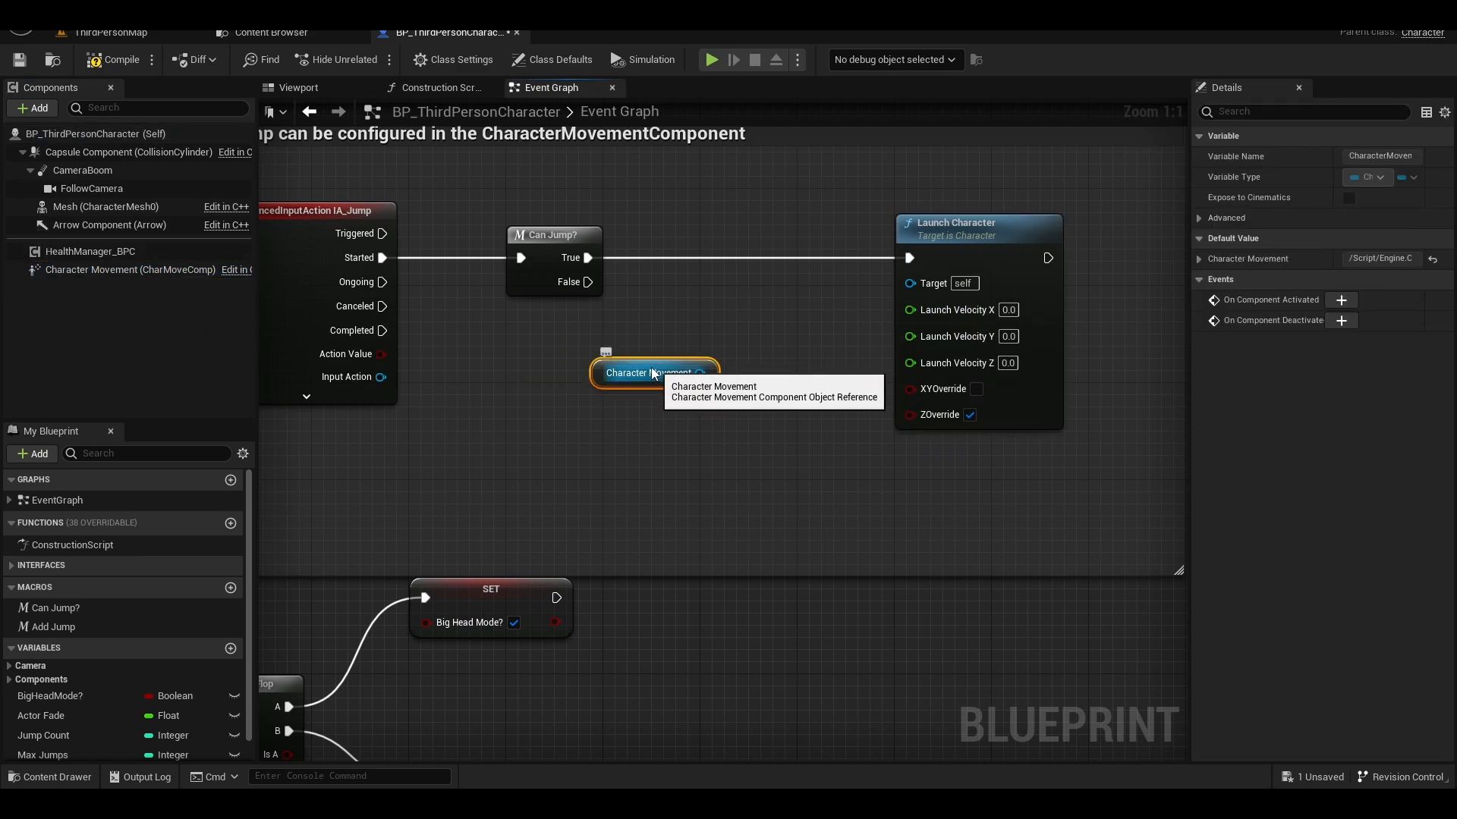
drag(611, 349, 686, 378)
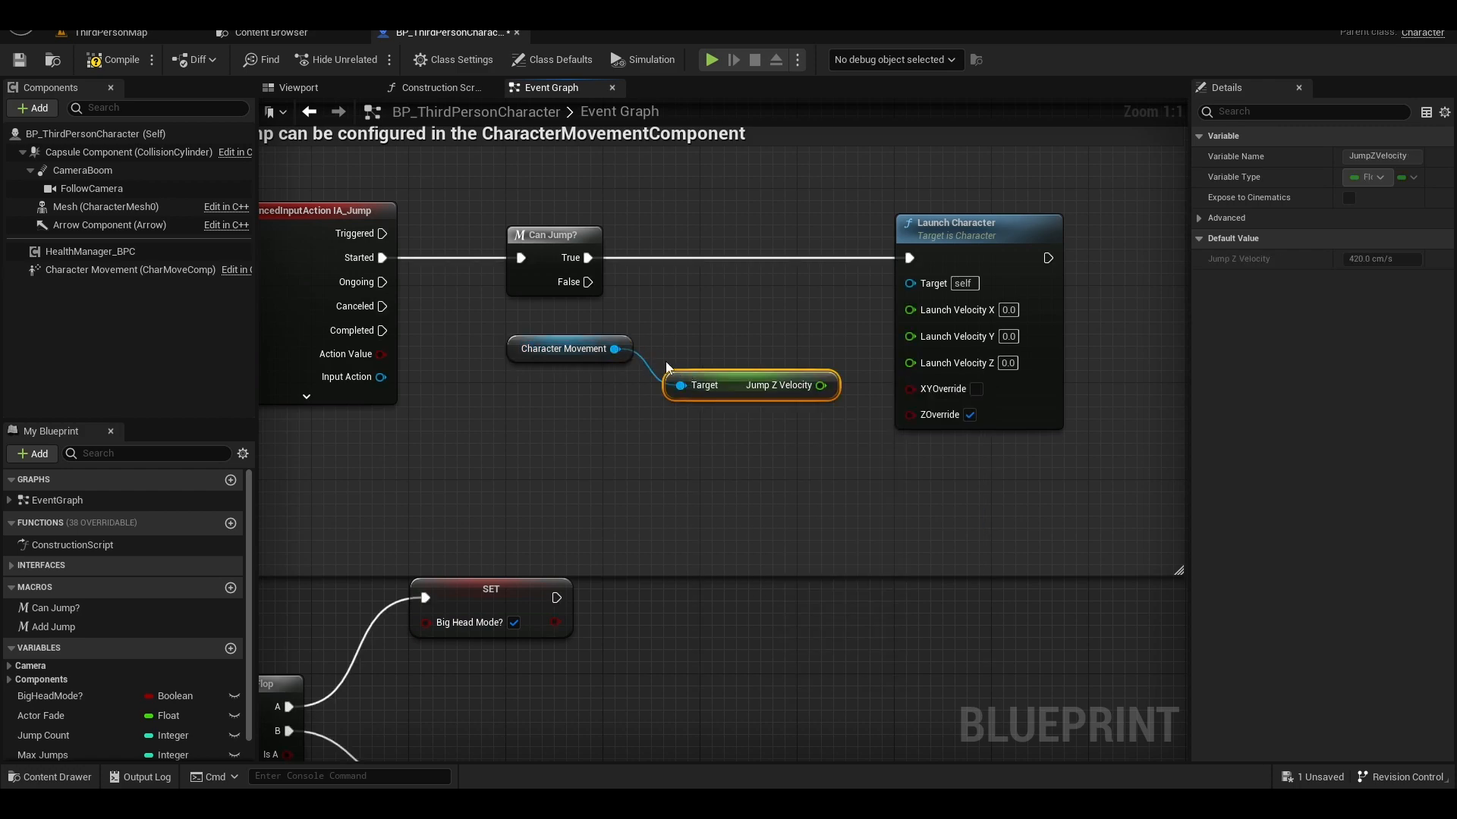
drag(751, 384, 774, 349)
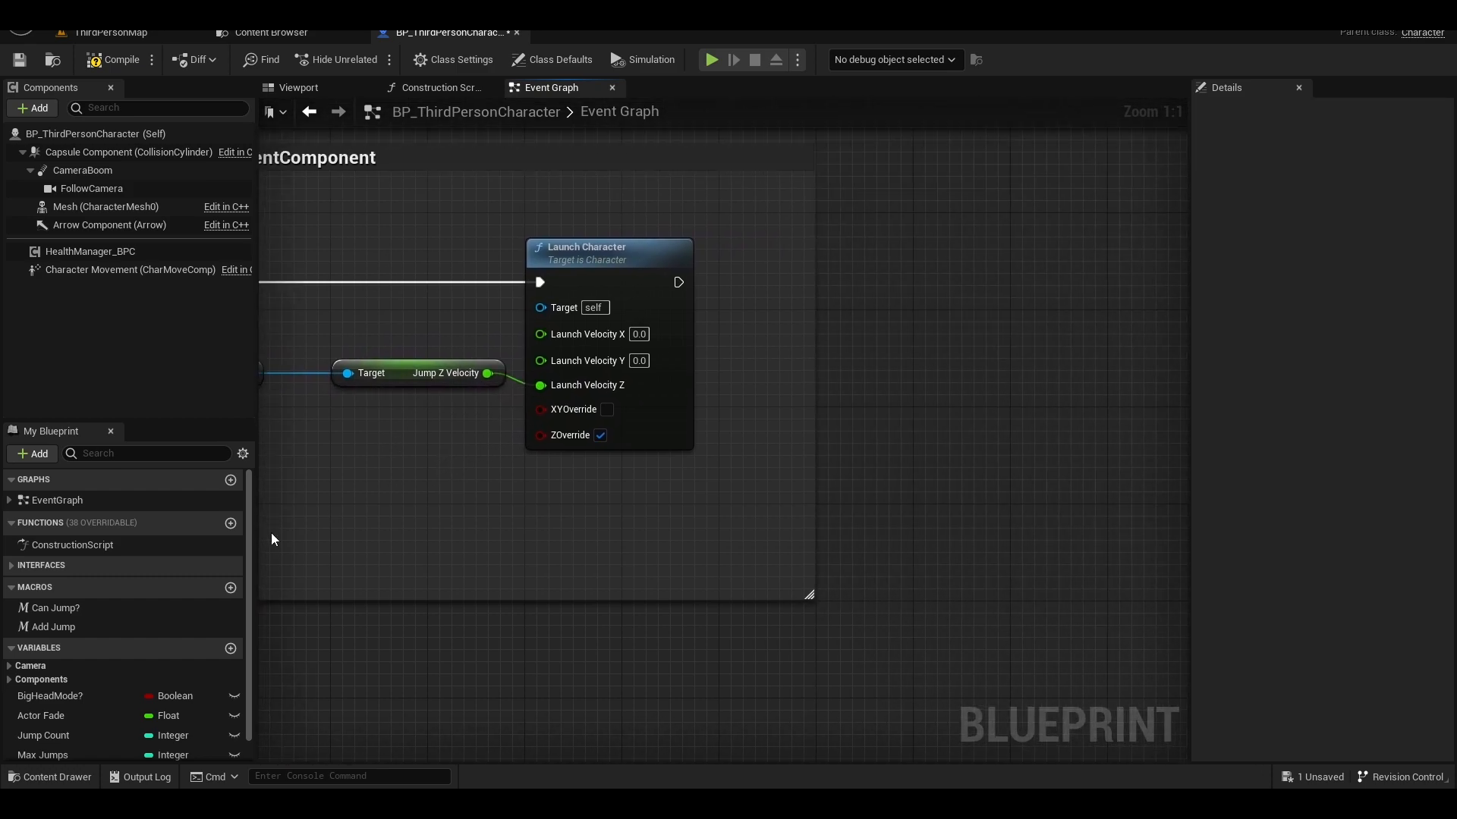
click(53, 627)
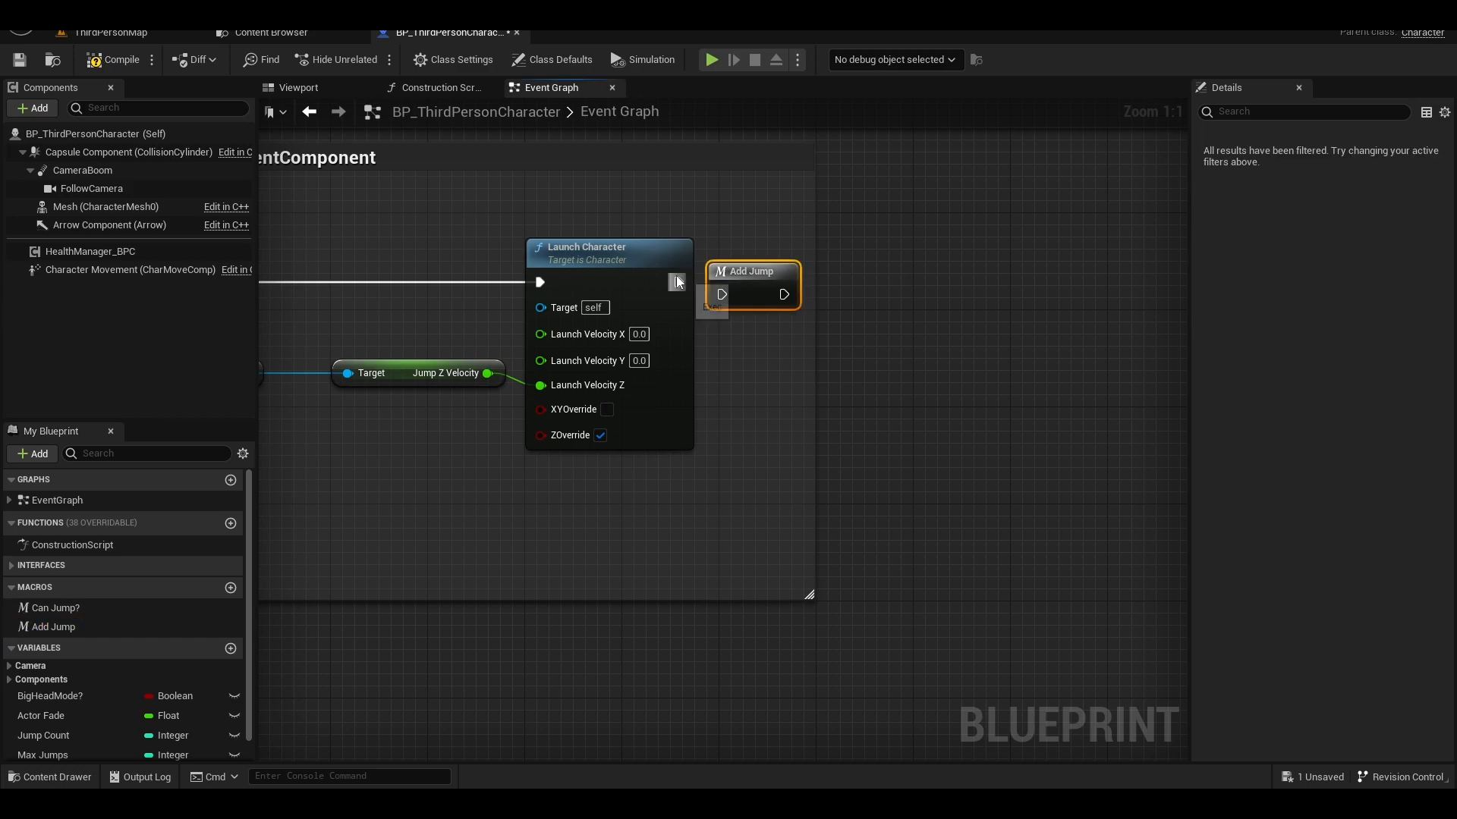
scroll(down, 3)
text(Event On La)
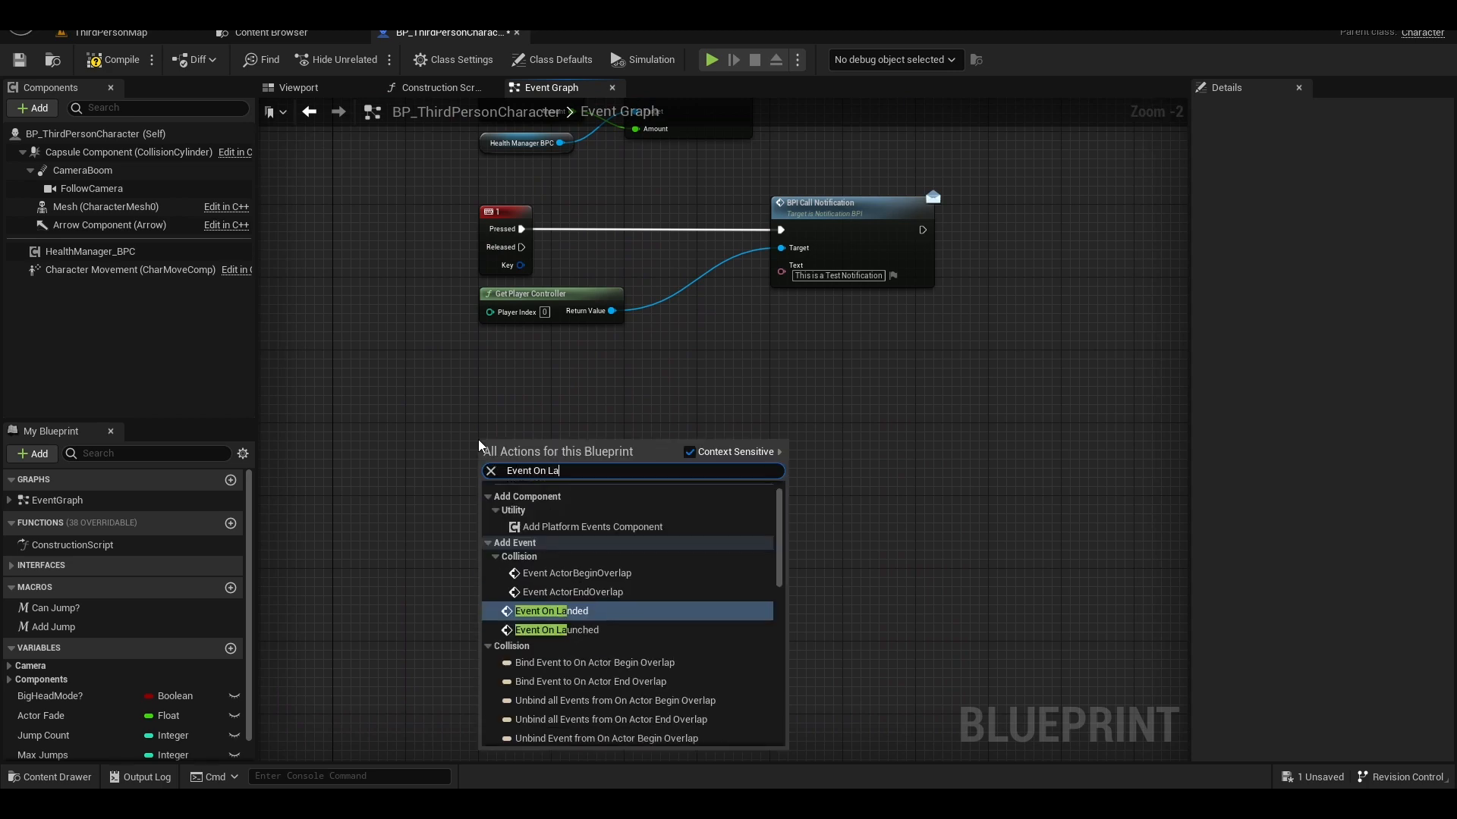
Reset Jump Count to 0 on Event On Landed, default Max Jumps to 2, save and play.
click(553, 610)
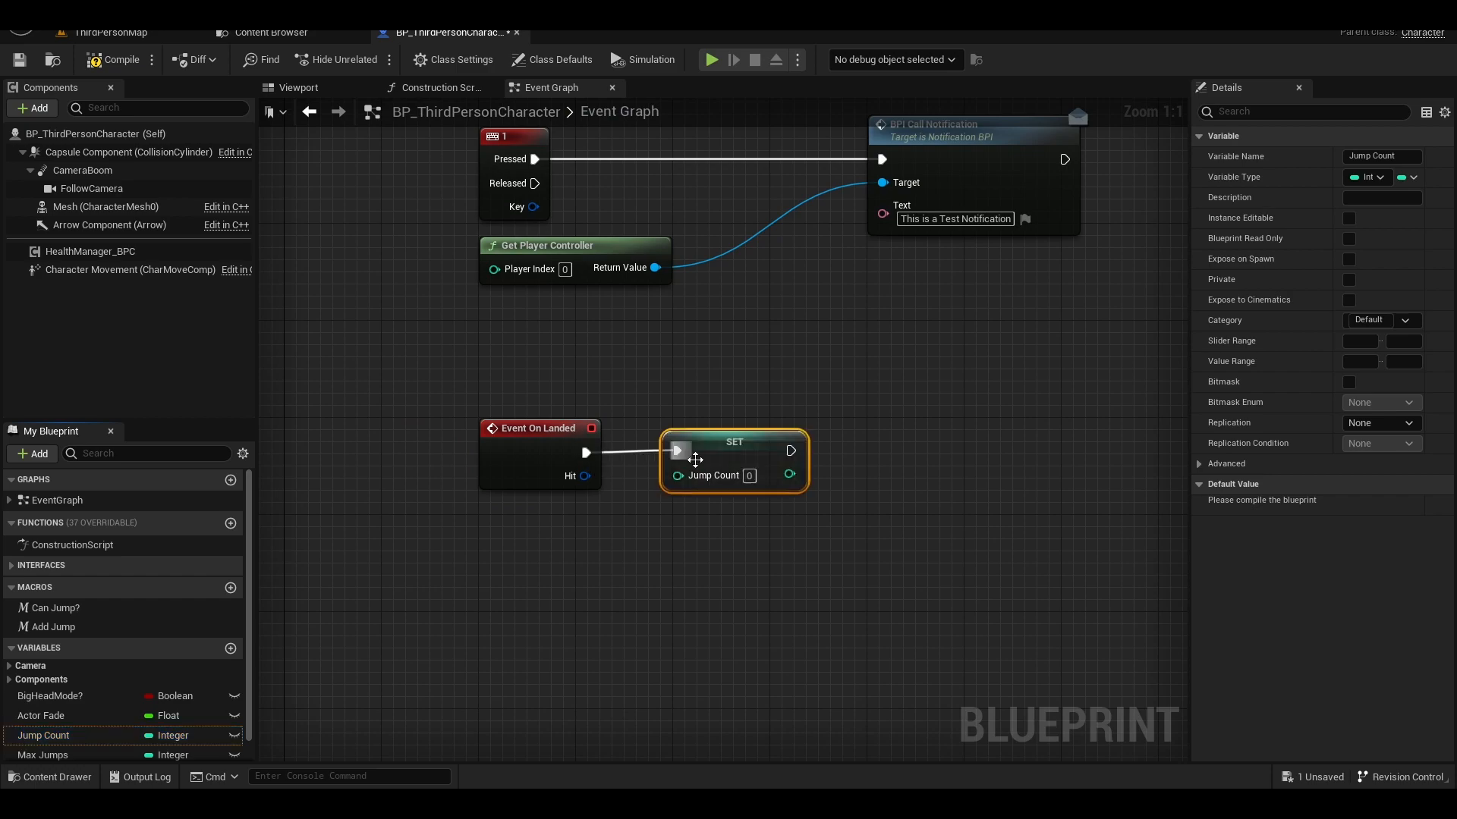
scroll(down, 3)
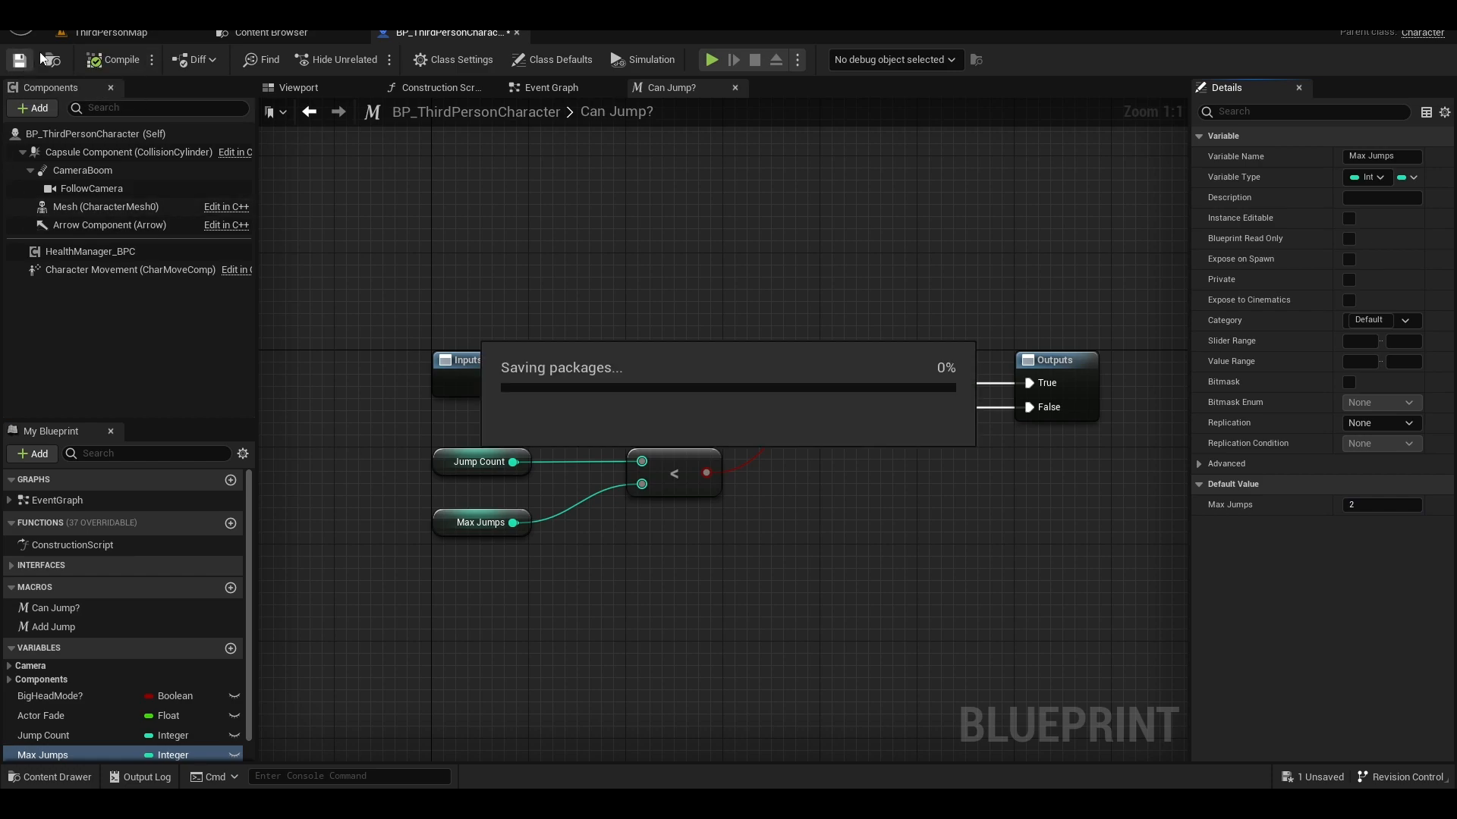
click(710, 59)
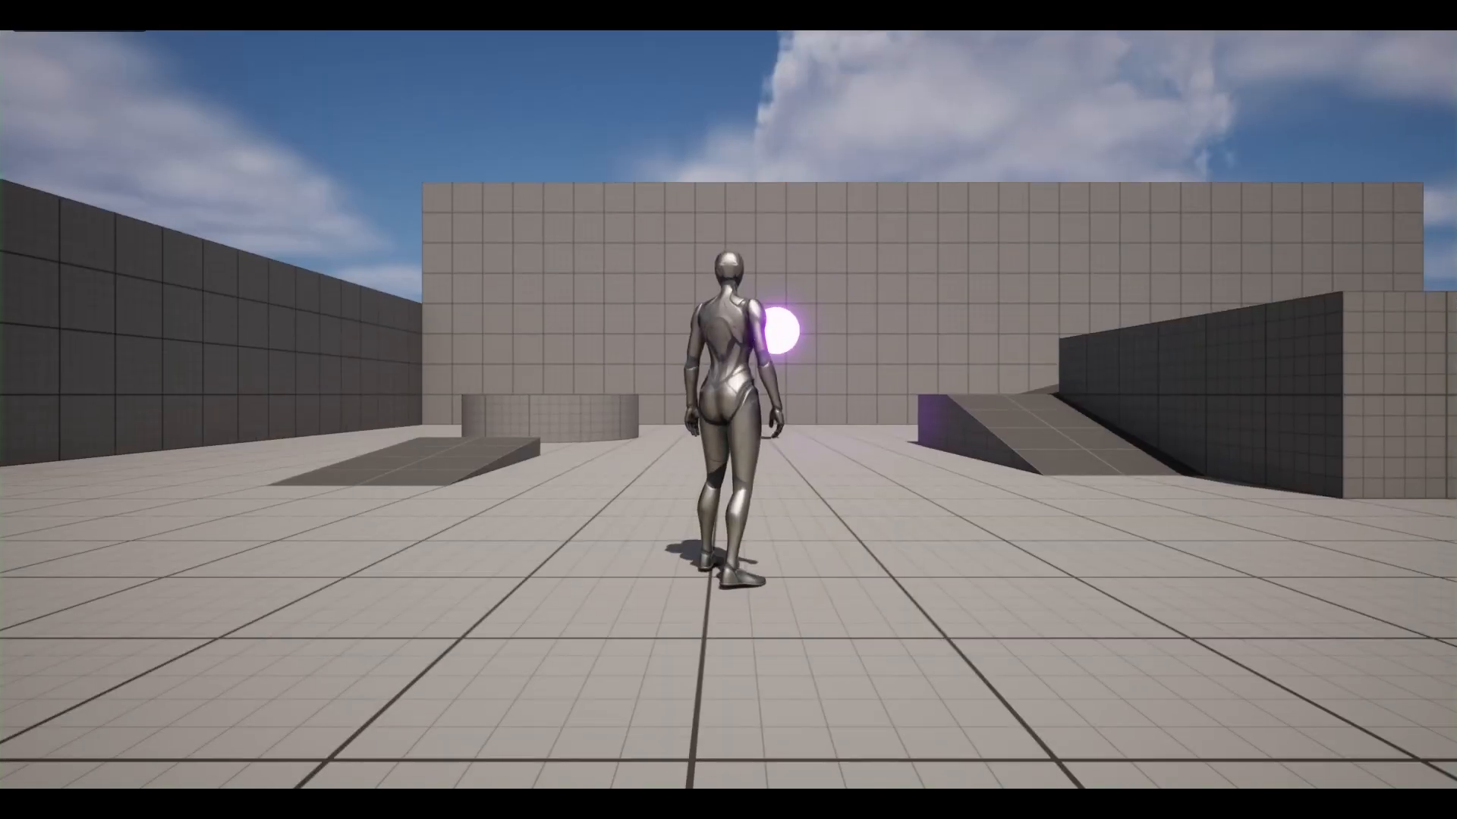